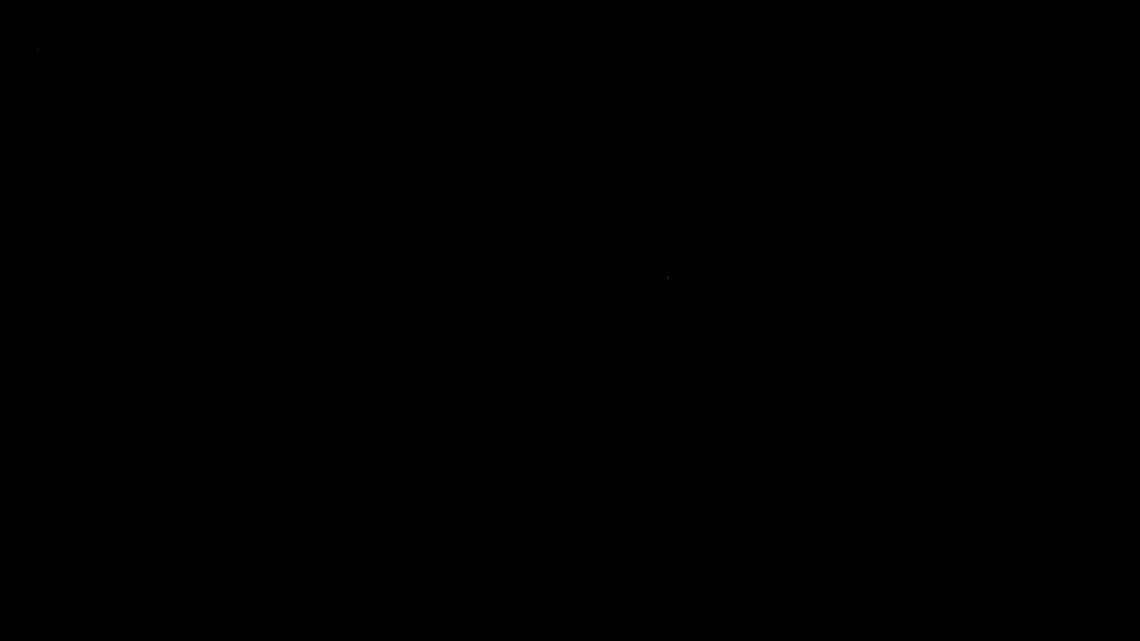
Draw a short green line segment near the upper left of the black starfield.
{"action": "left_click_drag", "start_coordinate": [83, 190], "coordinate": [144, 171]}
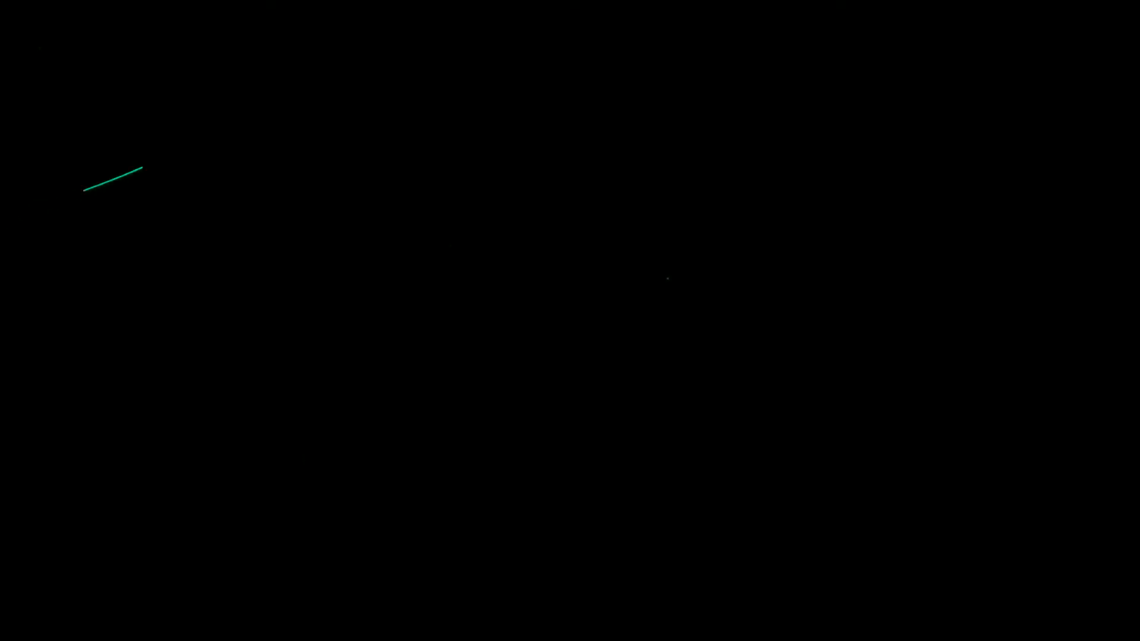